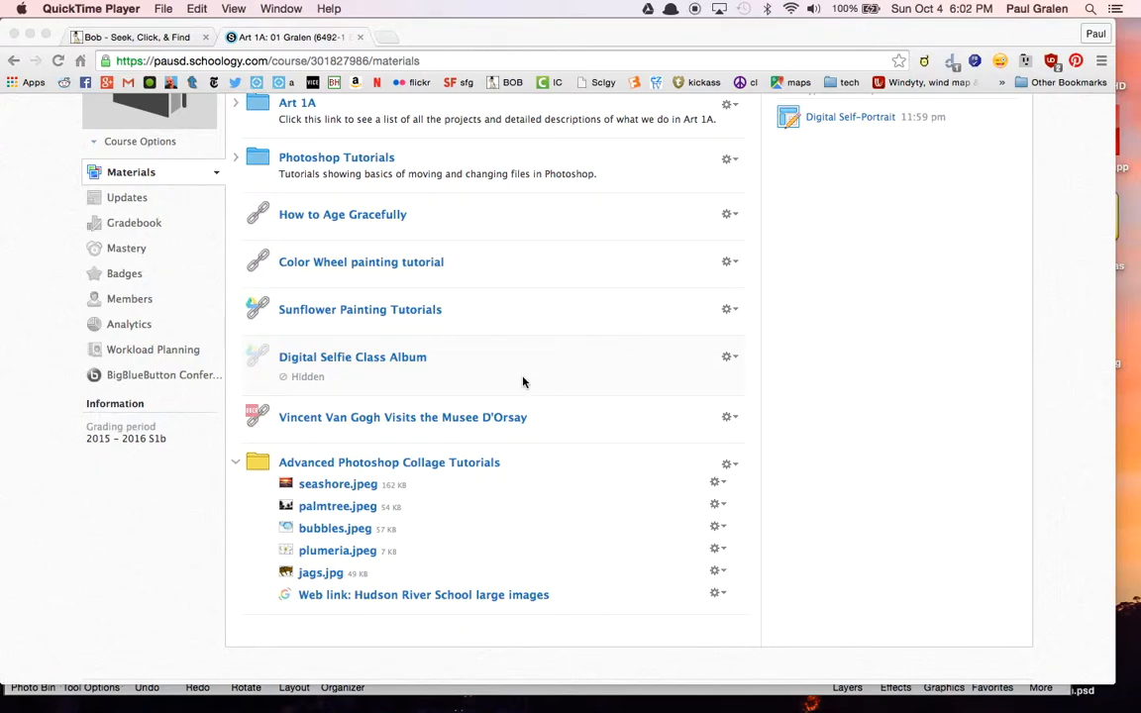
pyautogui.moveTo(549, 440)
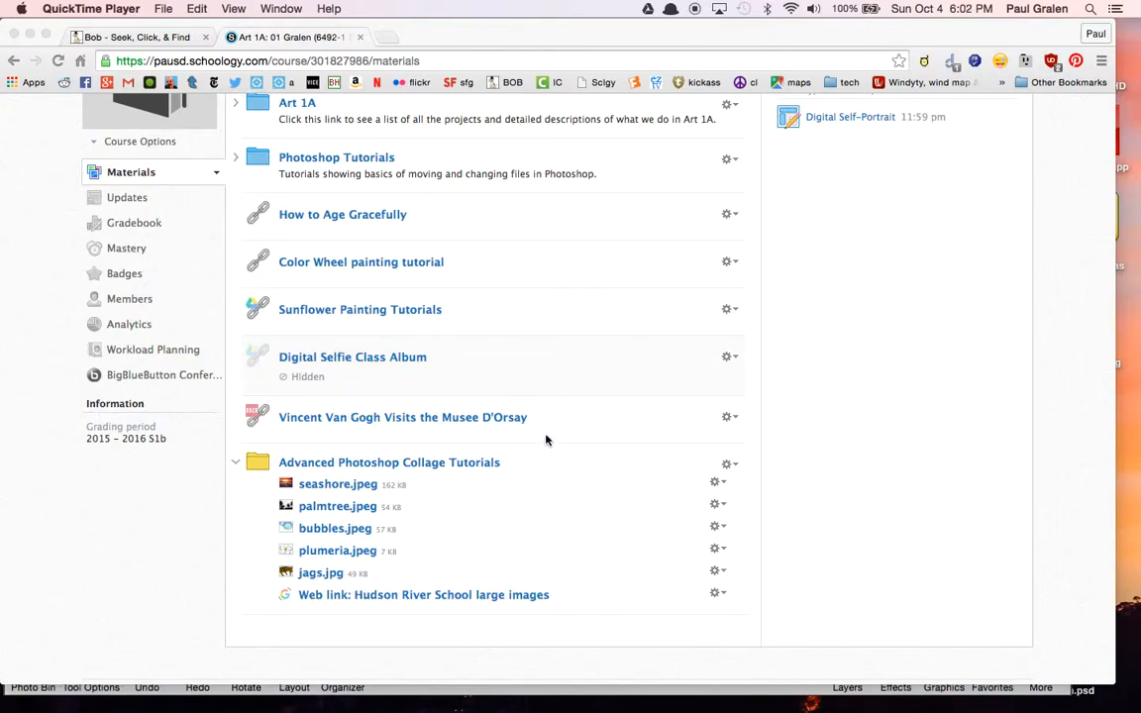
pyautogui.moveTo(529, 455)
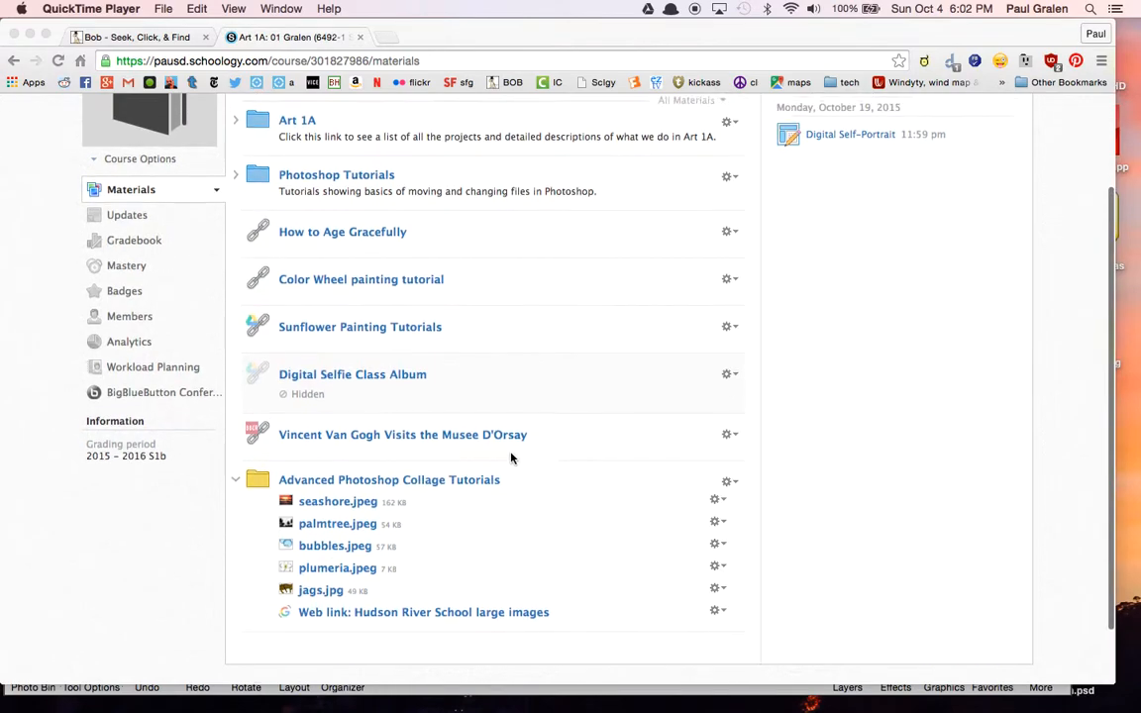
# Step: Scroll the Materials list up toward the Advanced Photoshop Collage Tutorials folder
pyautogui.scroll(3)
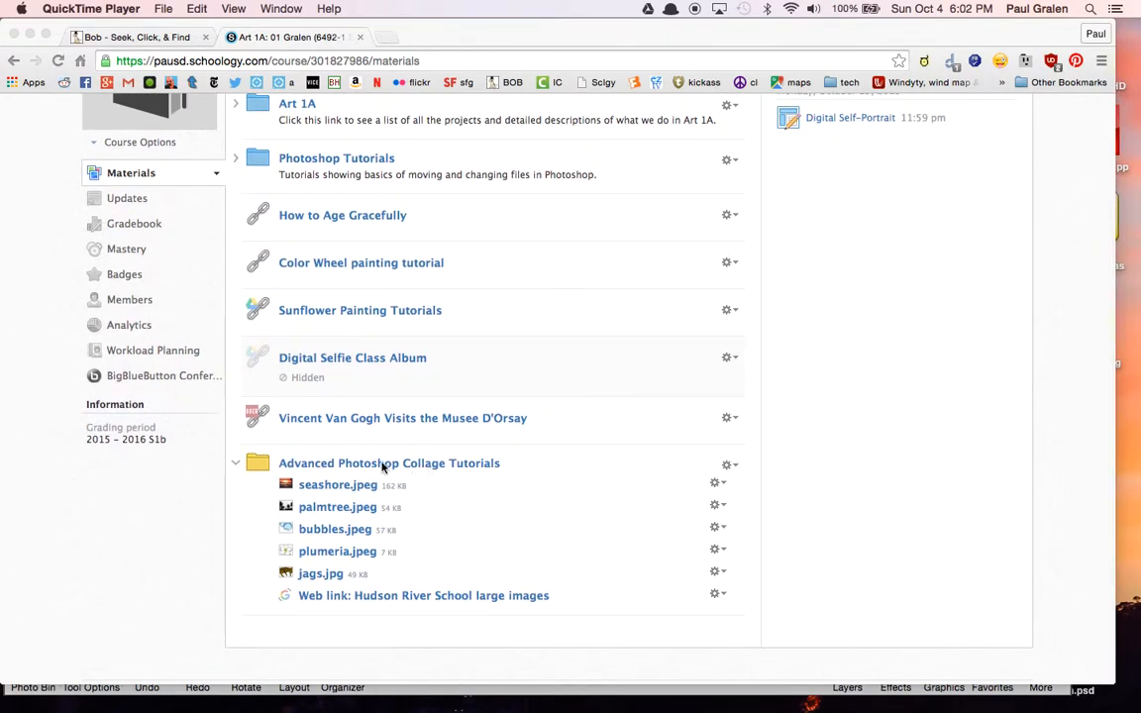
pyautogui.moveTo(245, 472)
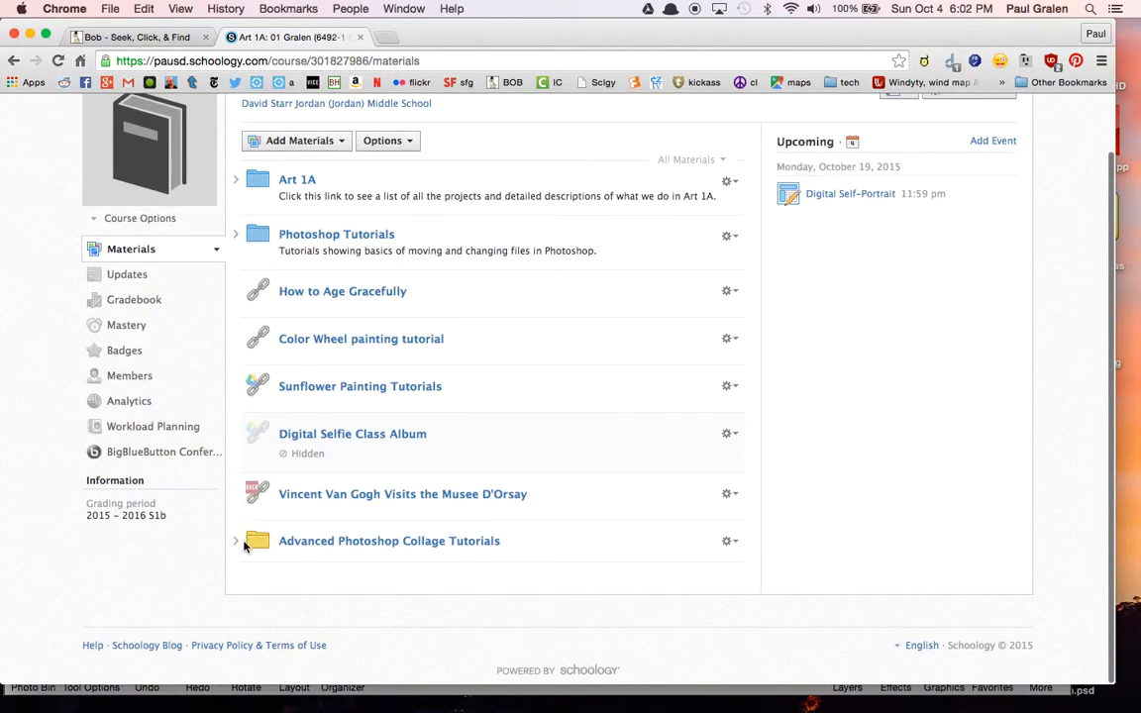
# Step: Expand the Advanced Photoshop Collage Tutorials folder and view the seashore.jpeg image page
pyautogui.click(236, 541)
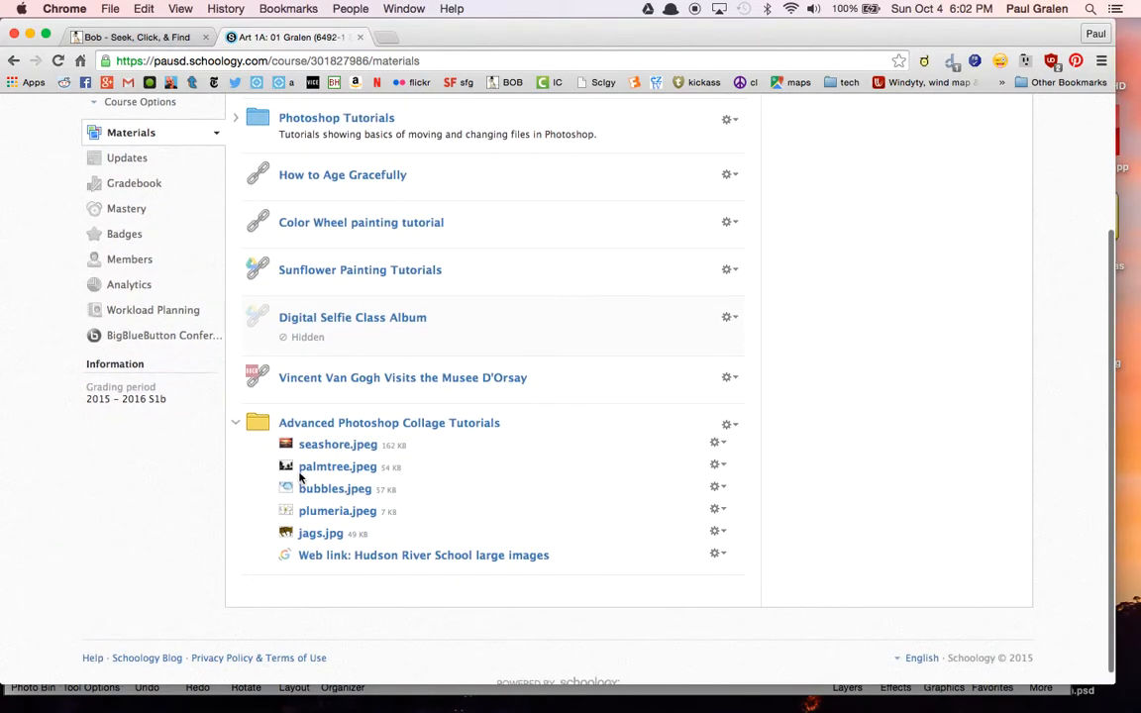
pyautogui.moveTo(336, 444)
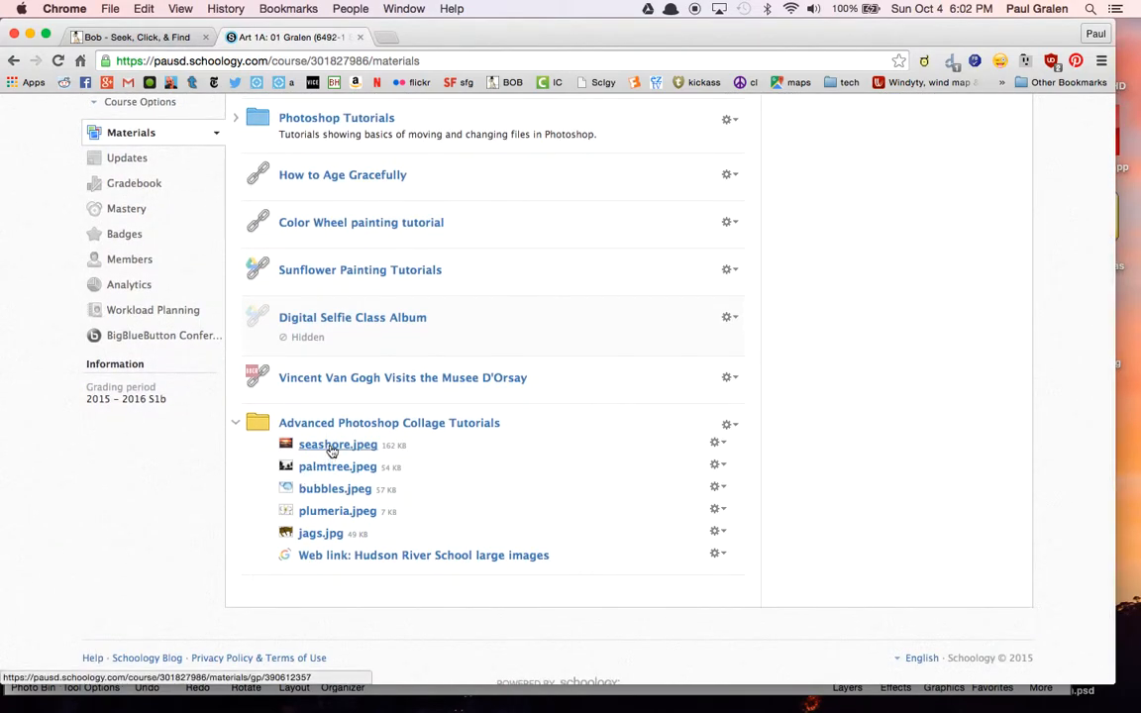
pyautogui.click(337, 444)
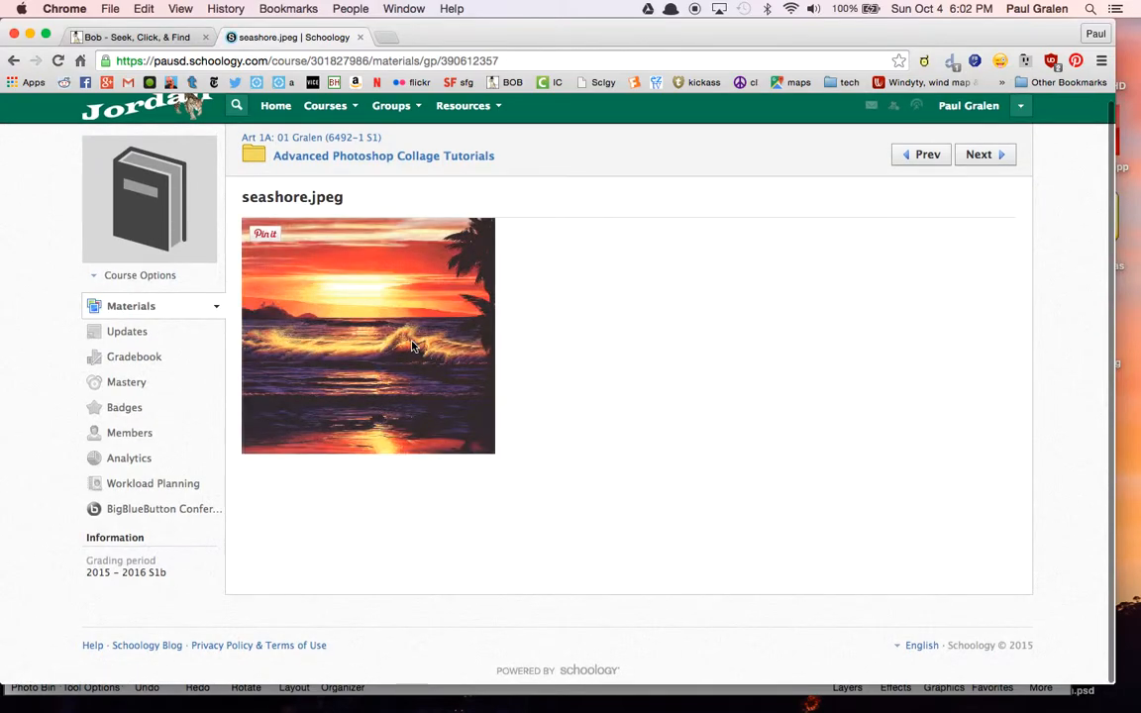
pyautogui.moveTo(729, 523)
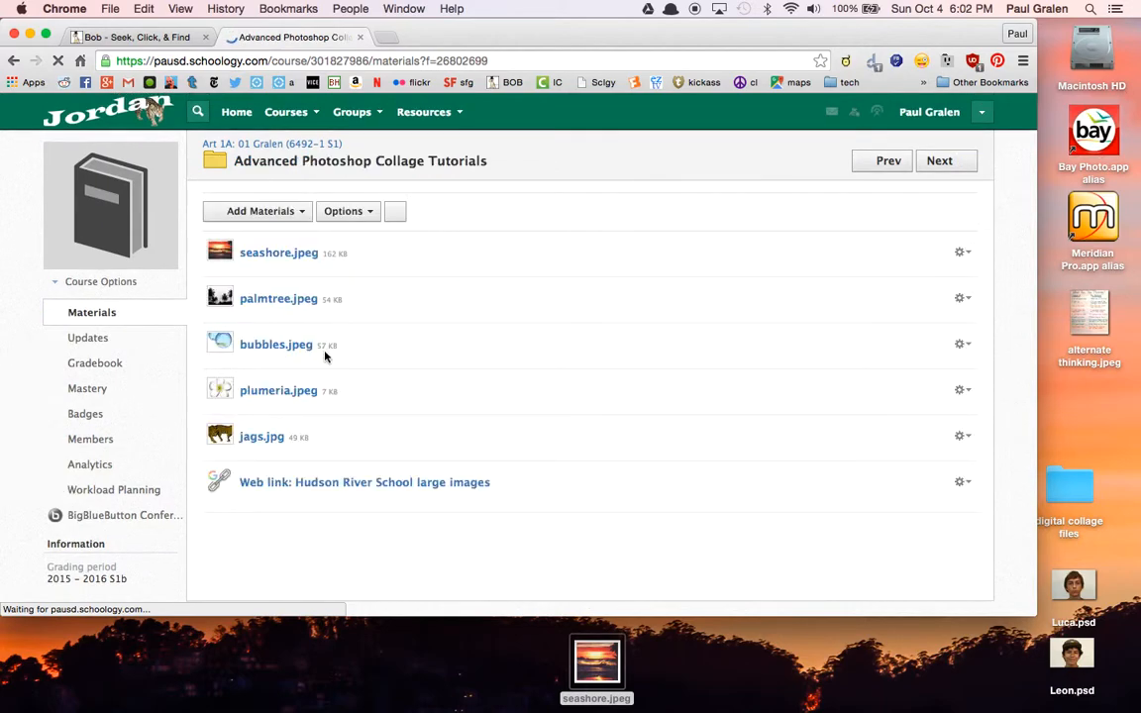
# Step: Save the palmtree, bubbles, plumeria and jags images from the folder to the desktop
pyautogui.click(277, 298)
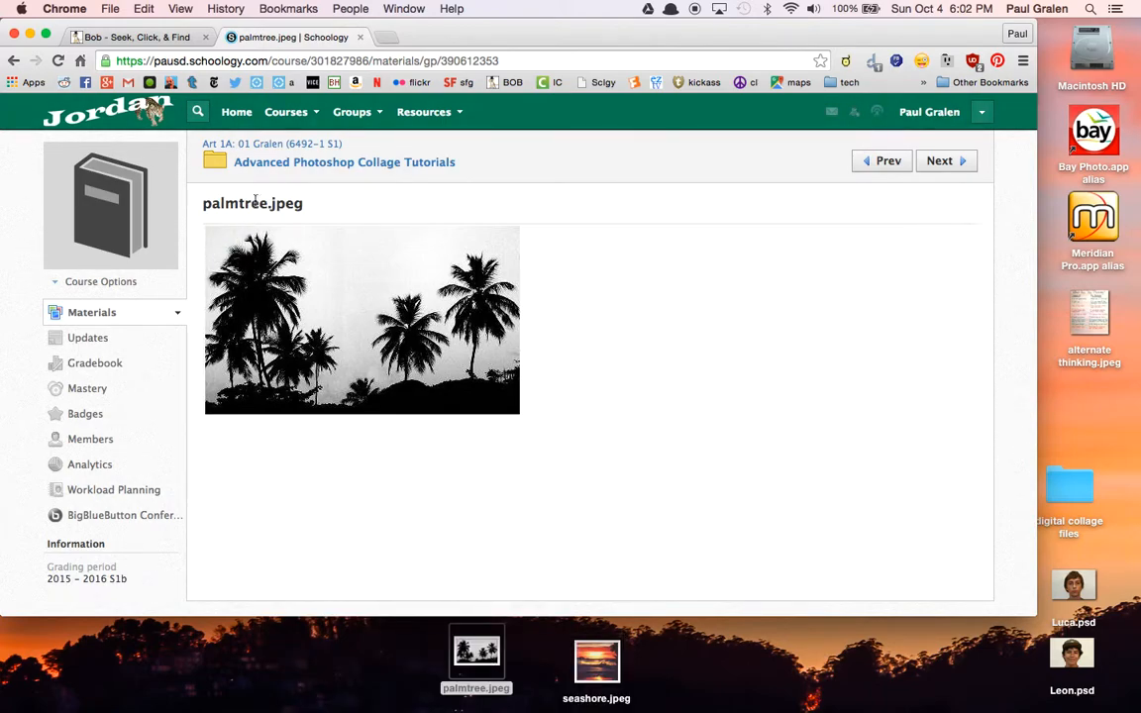
pyautogui.click(345, 162)
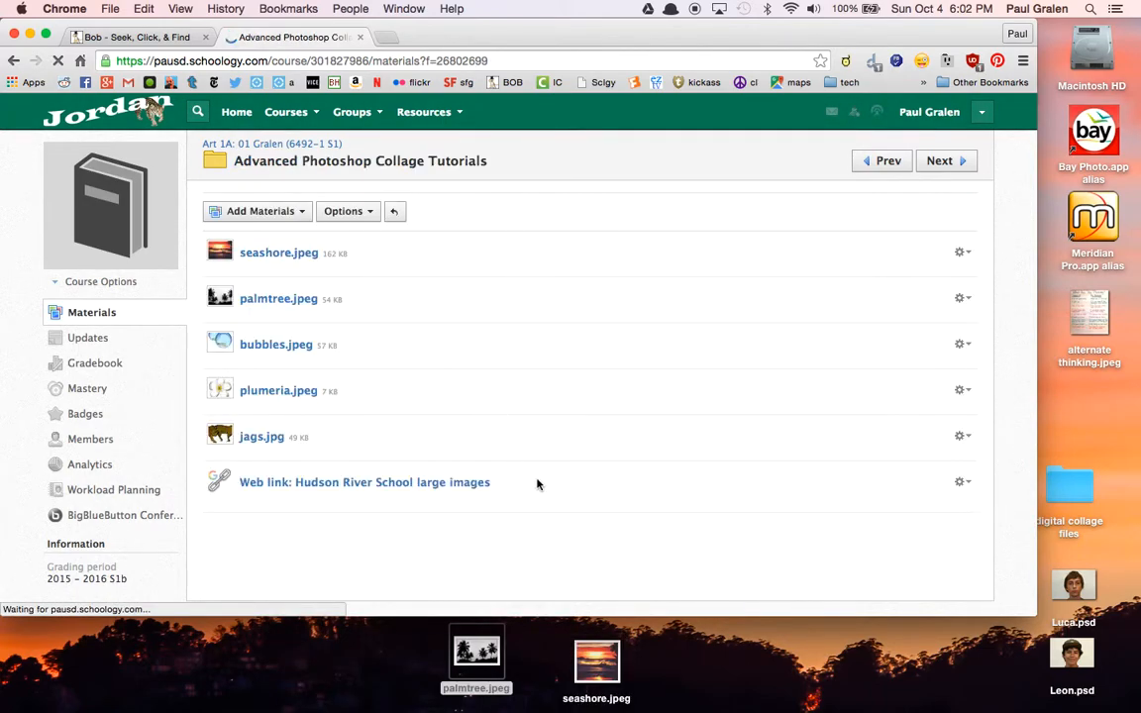
pyautogui.moveTo(277, 345)
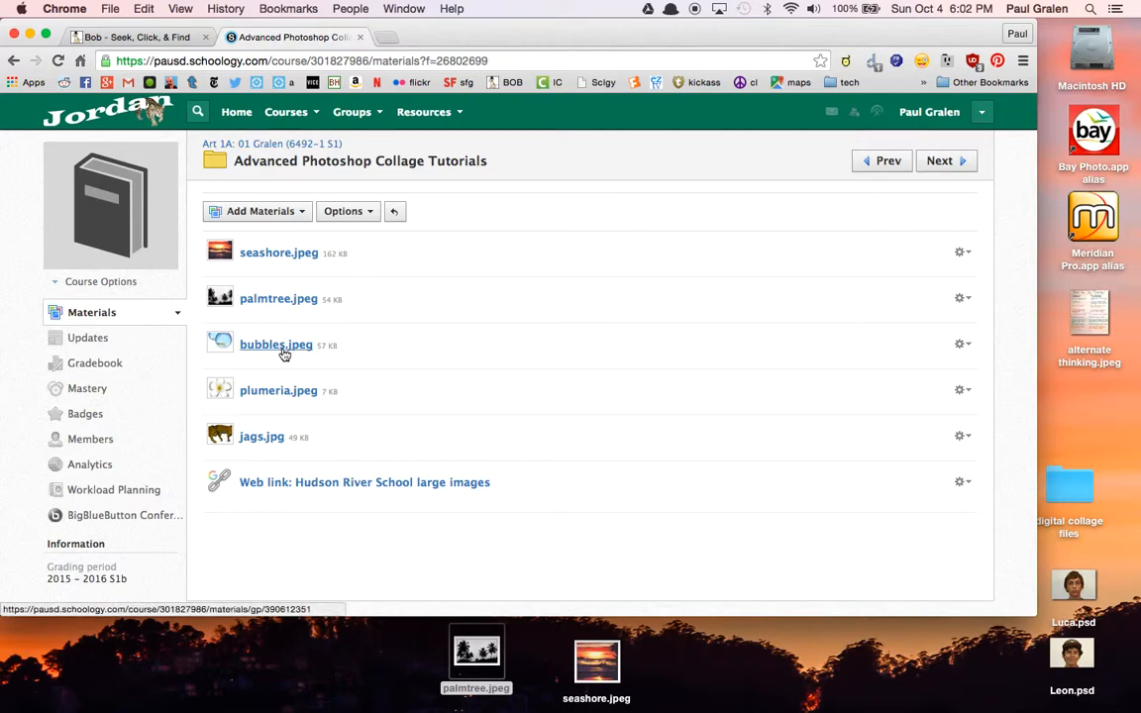
pyautogui.click(276, 345)
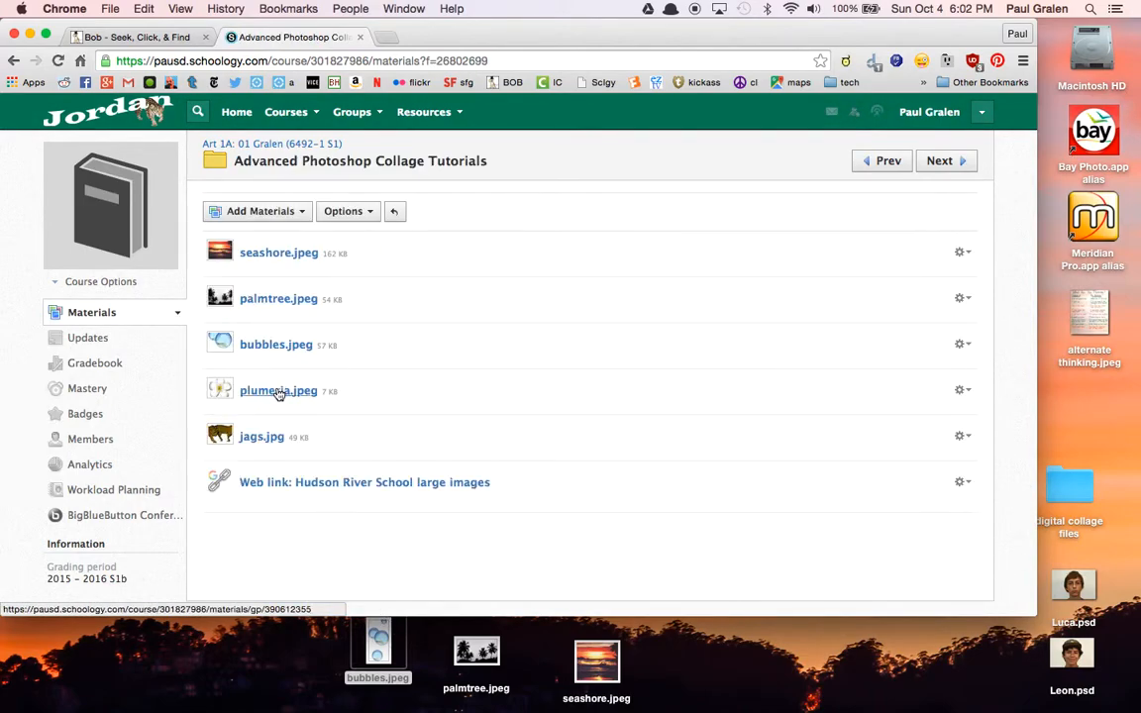
pyautogui.click(277, 390)
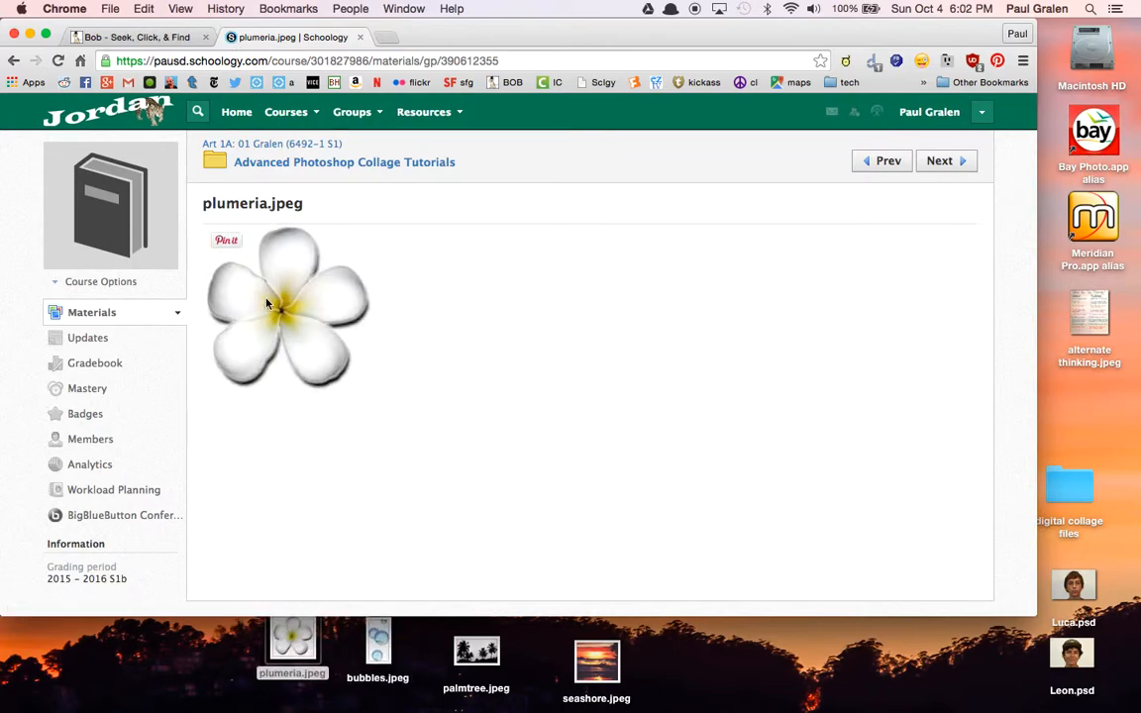
pyautogui.click(345, 163)
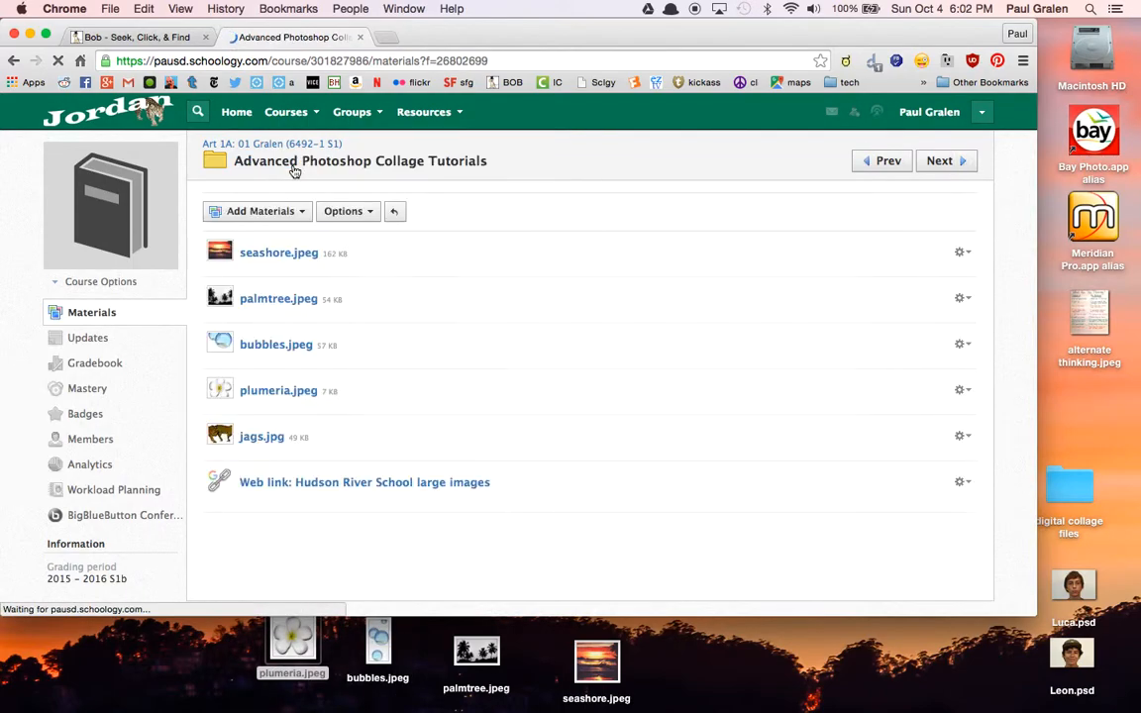
pyautogui.click(262, 438)
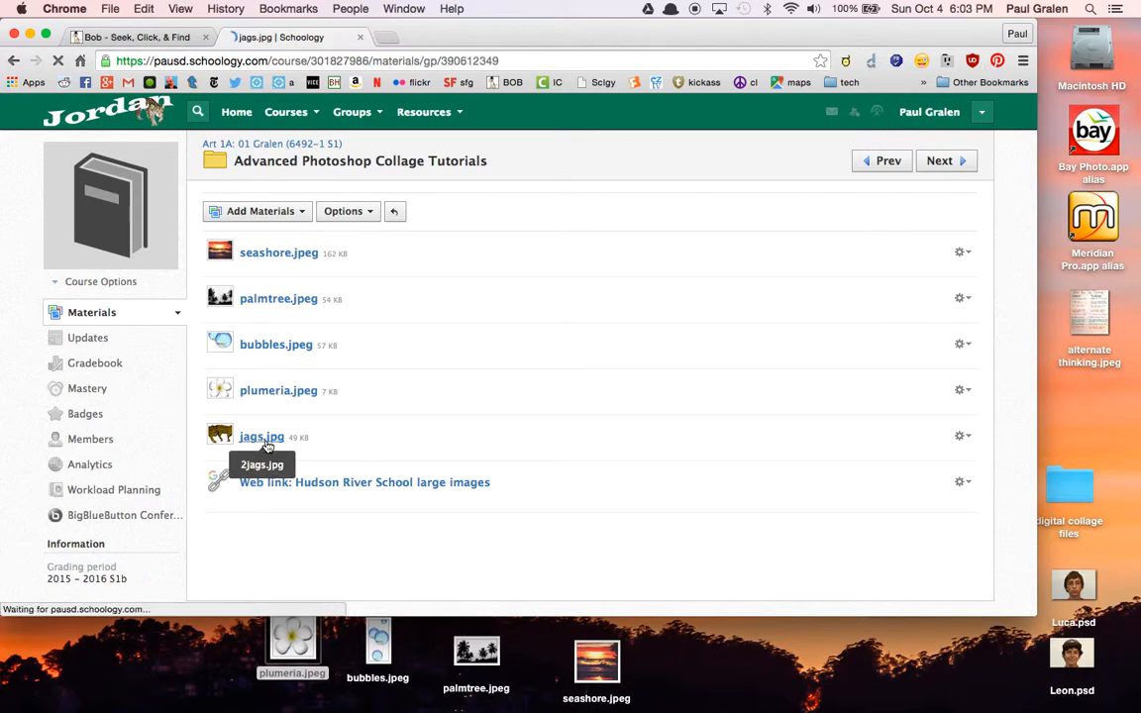
pyautogui.click(261, 438)
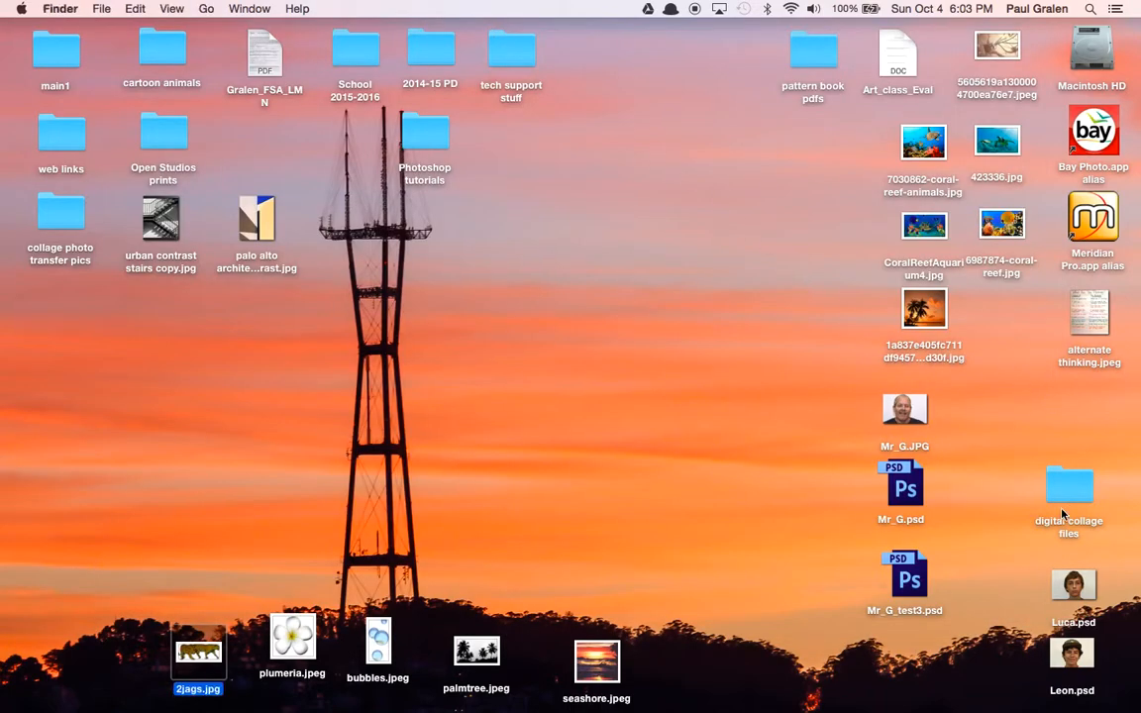
# Step: Launch Photoshop Elements 12 Editor and bring its window forward
pyautogui.doubleClick(1070, 485)
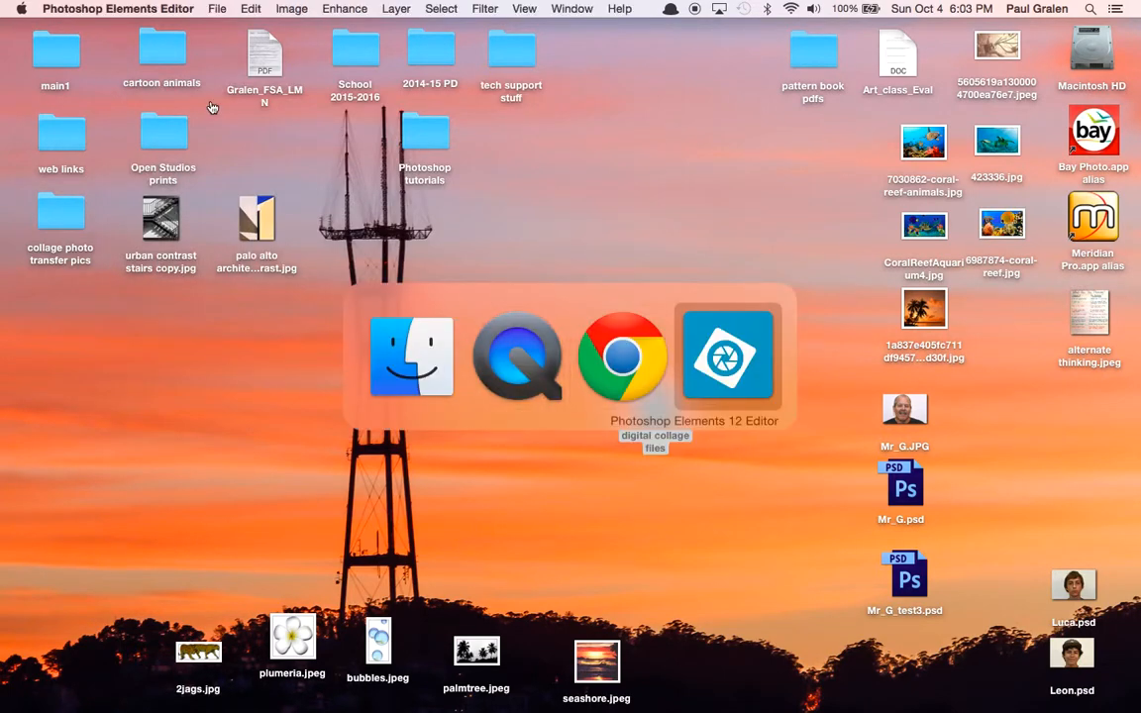
pyautogui.click(728, 357)
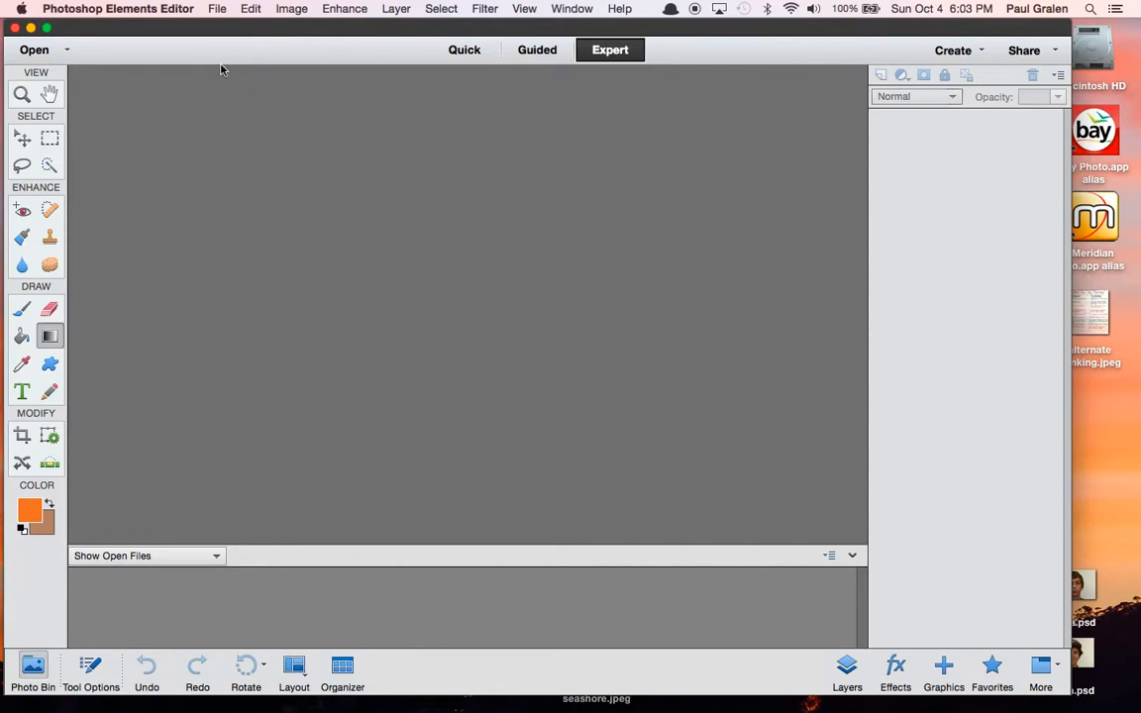